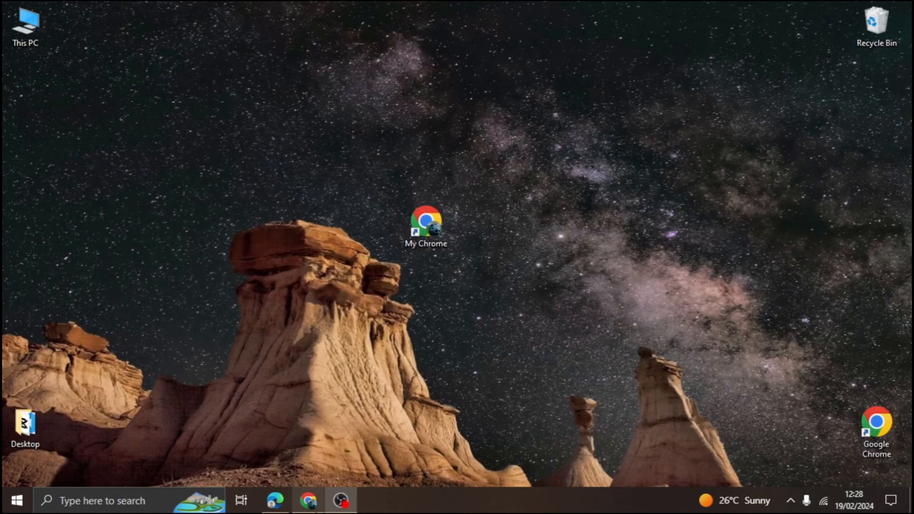
Step: Launch Chrome from the My Chrome shortcut and search for Whatsapp
double_click(427, 223)
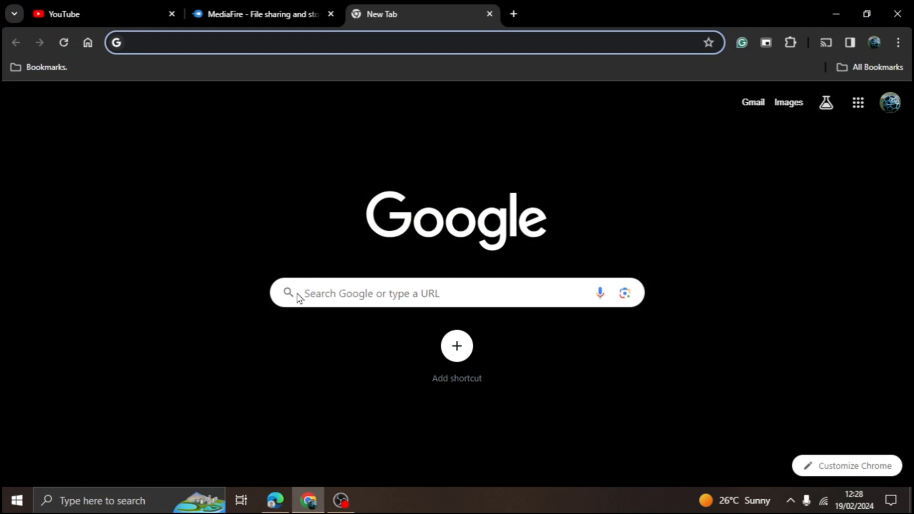
text(Whatsapp.com)
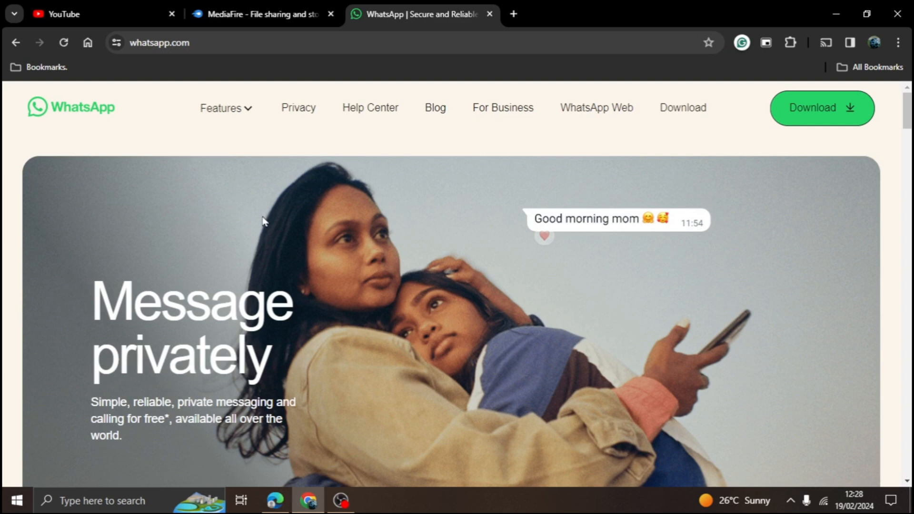
mouse_move(595, 115)
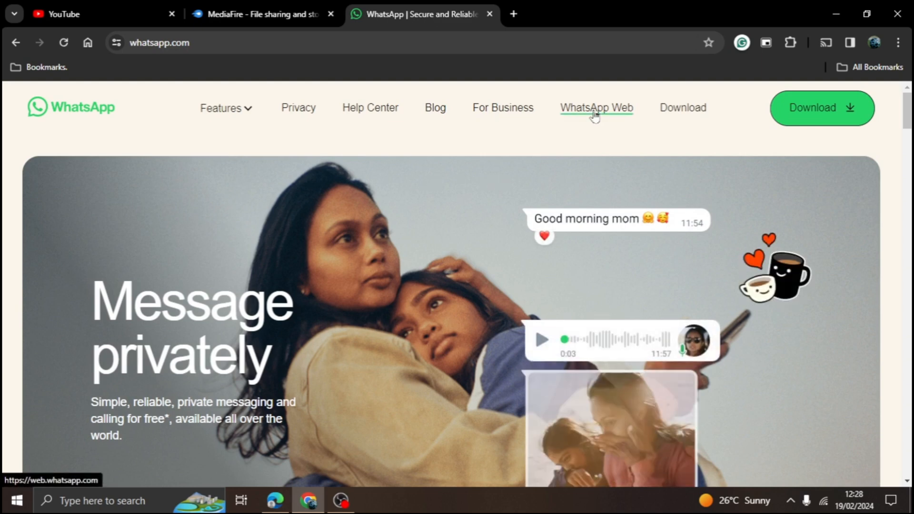
Step: Follow the WhatsApp Web link in the whatsapp.com top navigation
click(596, 108)
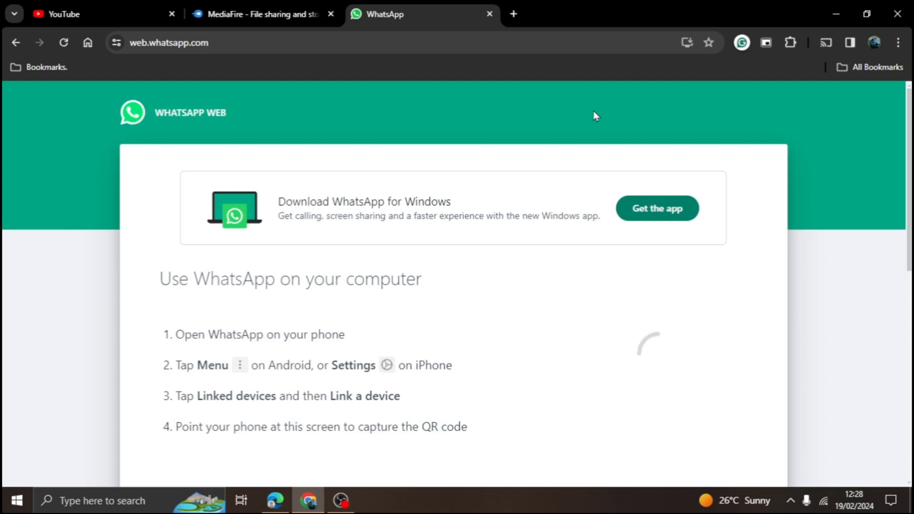
Step: On the phone, go to ⋮ > Linked devices > Link a device and scan the QR code
scroll(down, 3)
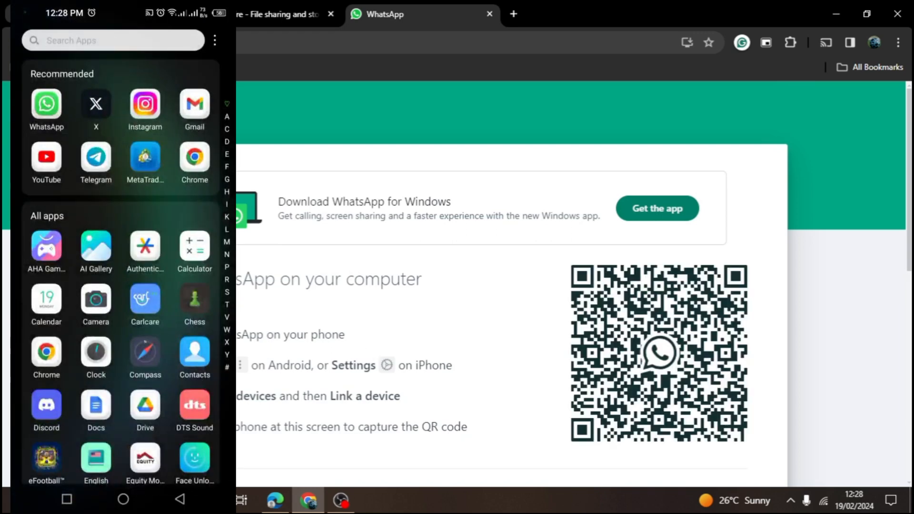
scroll(down, 3)
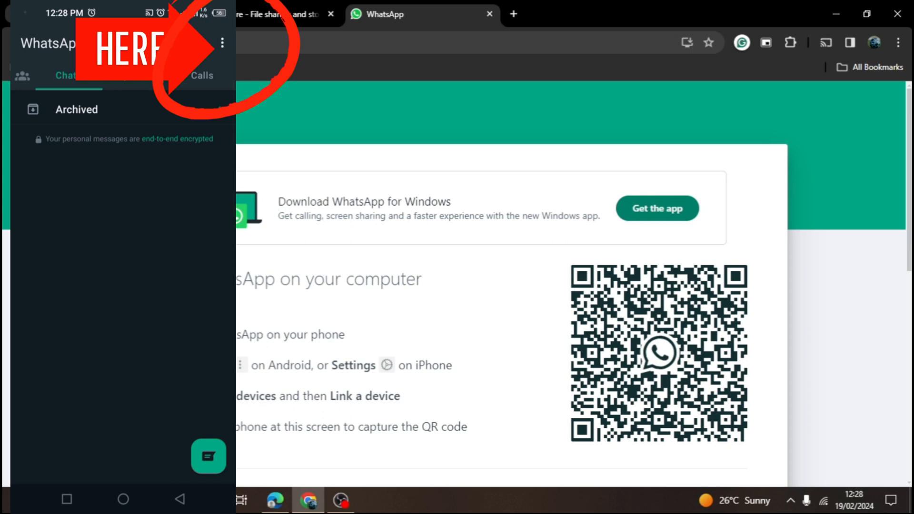
click(222, 43)
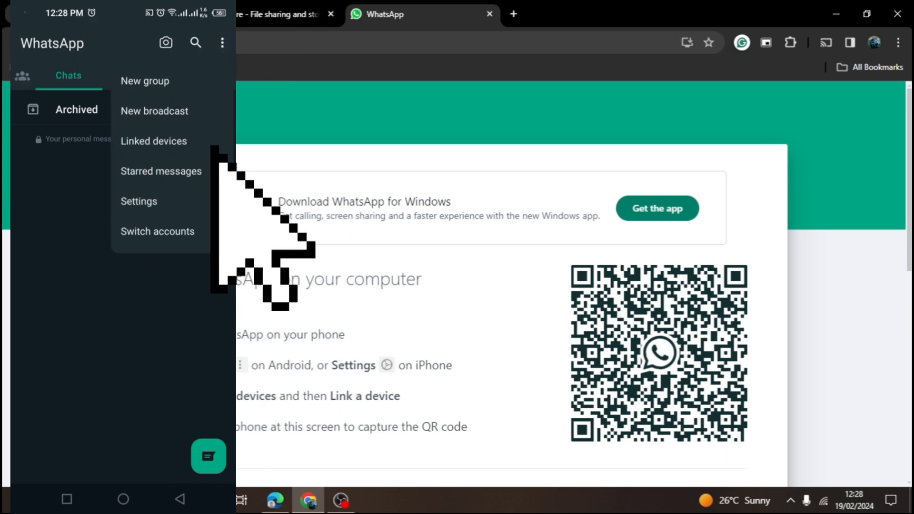
click(154, 141)
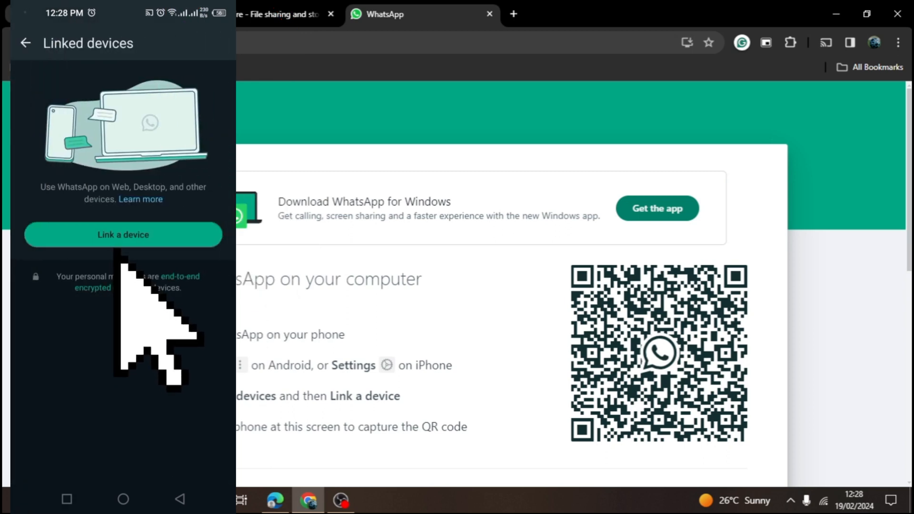
click(124, 235)
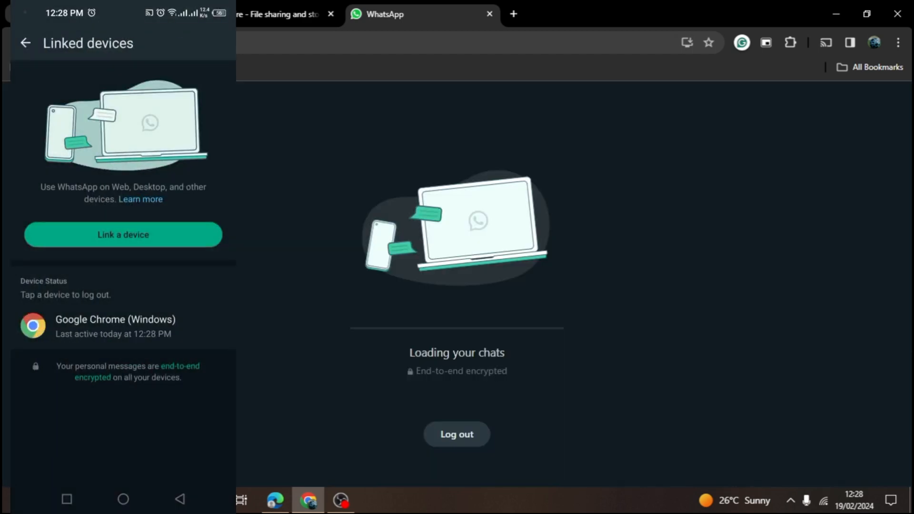
click(27, 44)
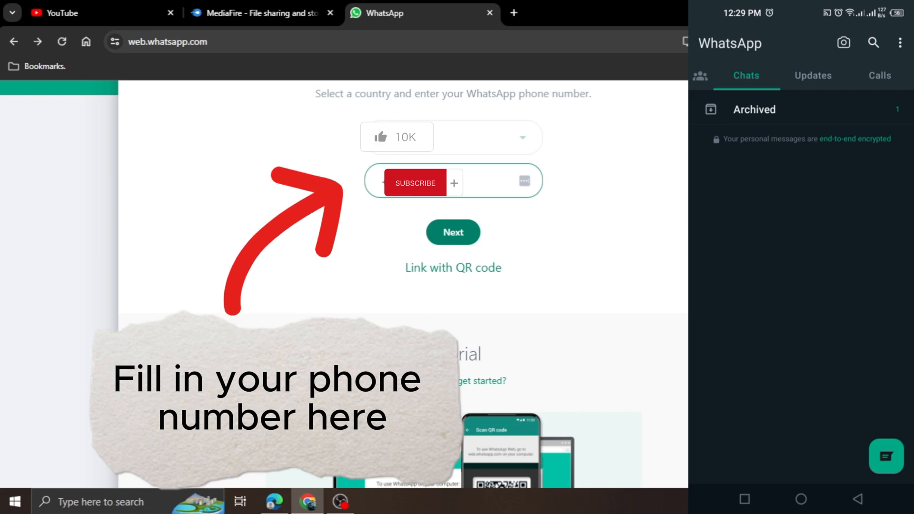
Step: Submit the entered phone number with Next to get an eight-character pairing code
click(453, 233)
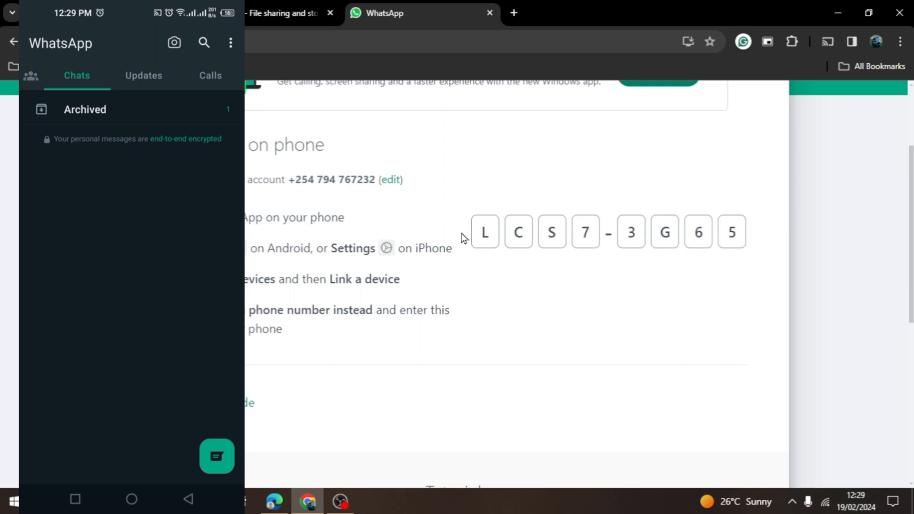
click(230, 43)
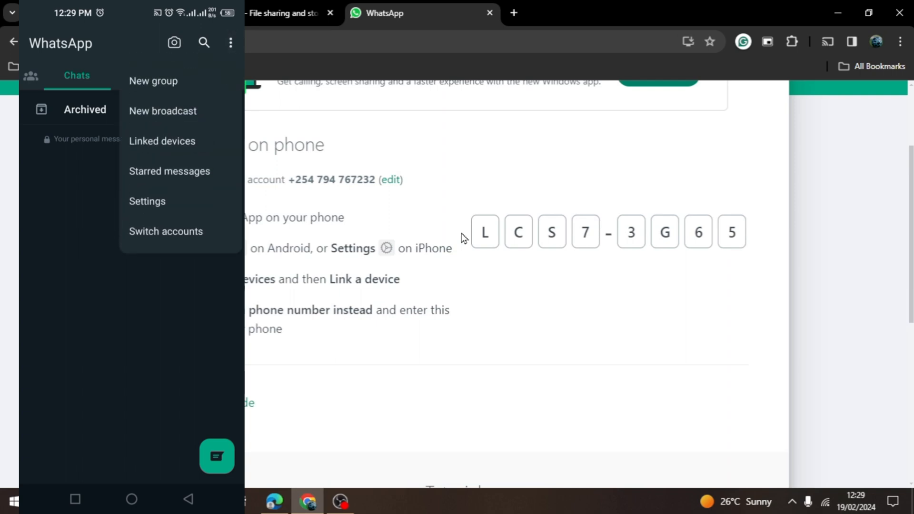
click(162, 141)
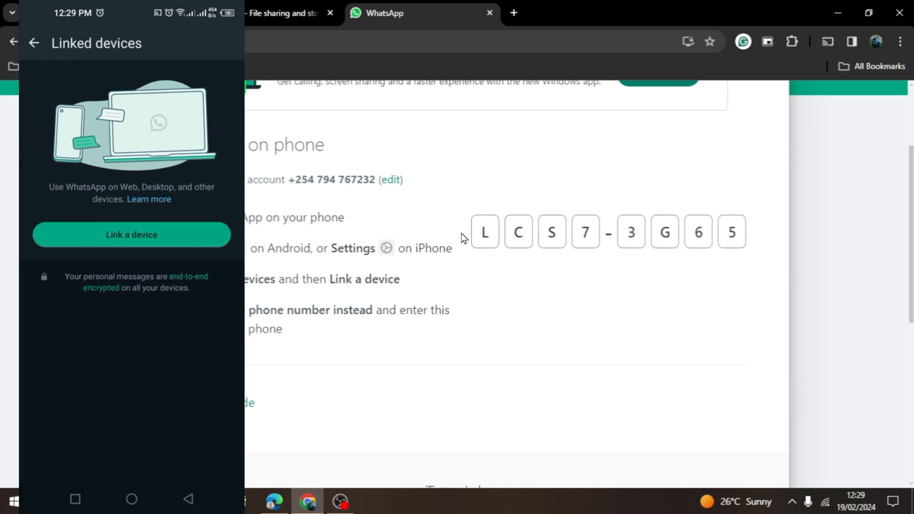
click(131, 235)
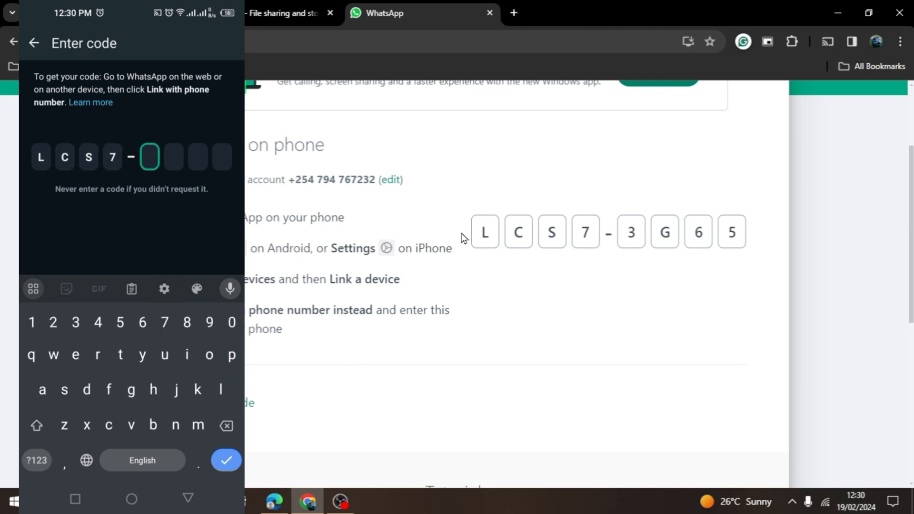
text(3G)
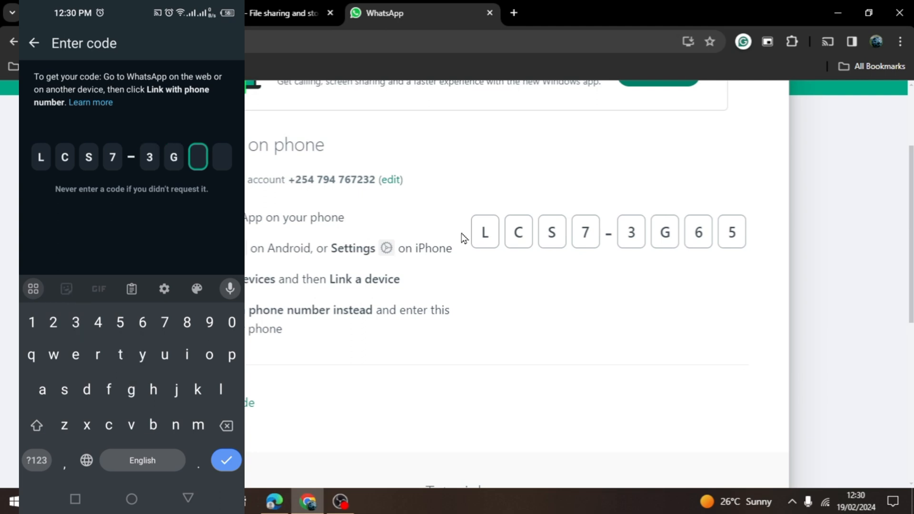